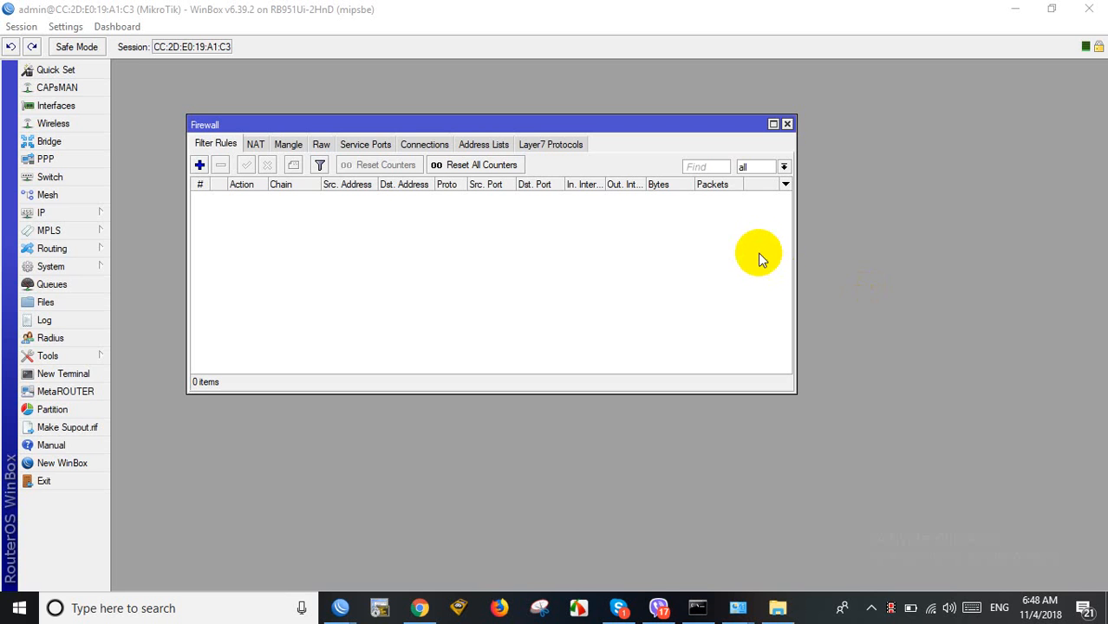
{"action": "mouse_move", "coordinate": [254, 400]}
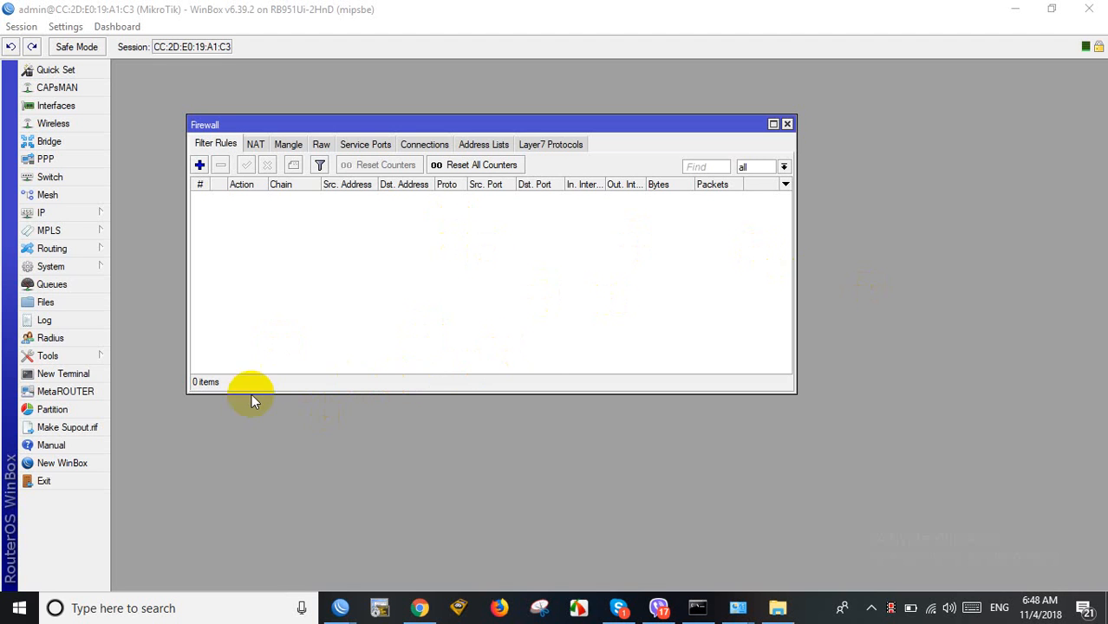
{"action": "mouse_move", "coordinate": [512, 511]}
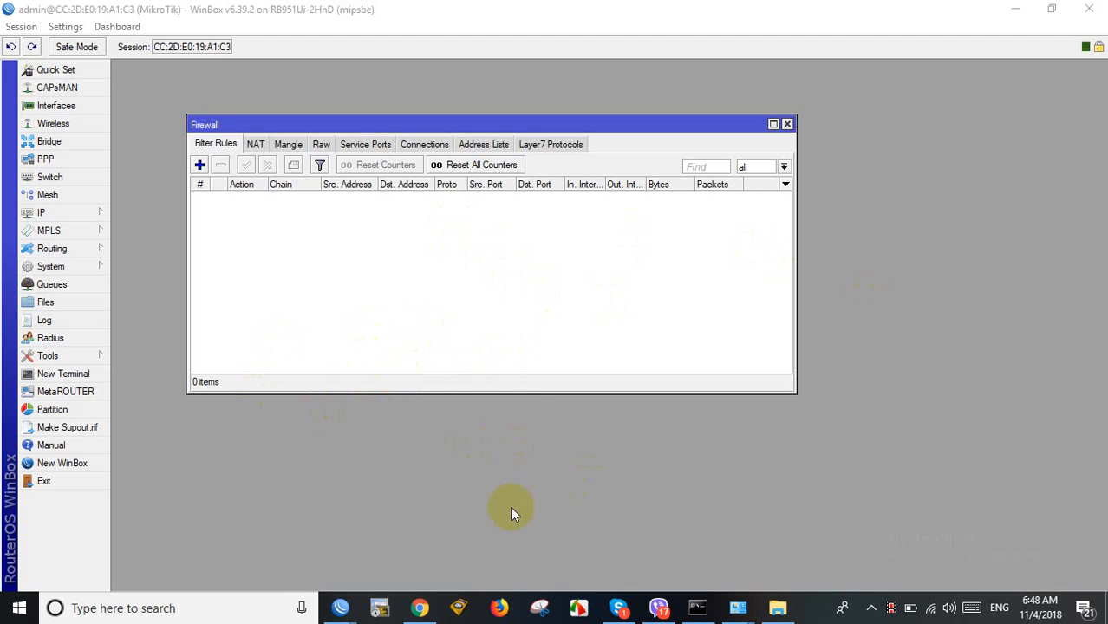
{"action": "mouse_move", "coordinate": [484, 413]}
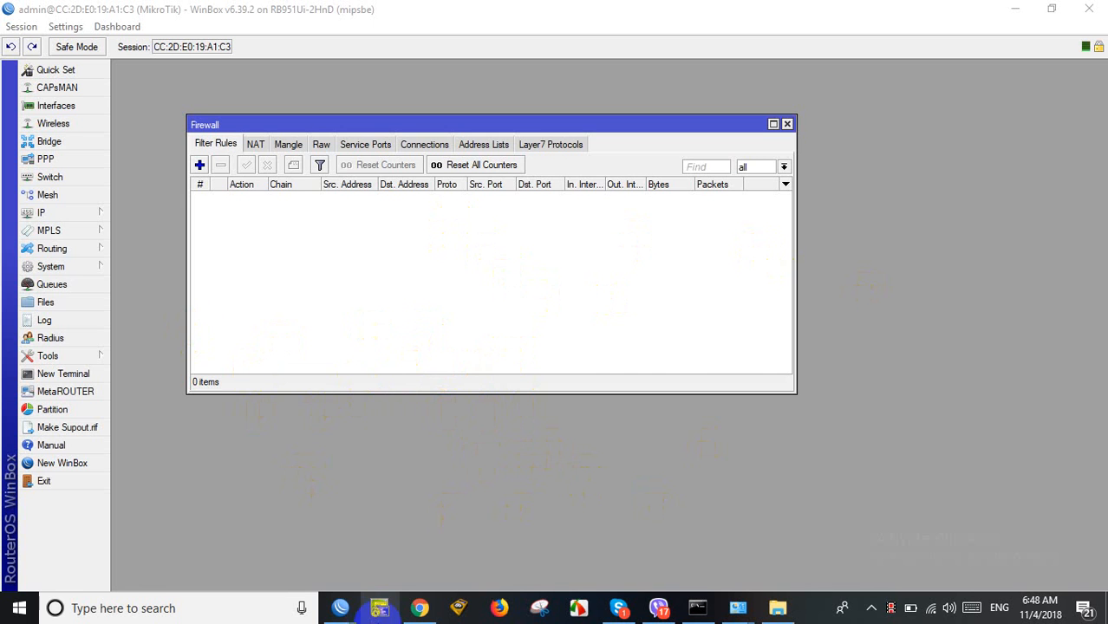
{"action": "mouse_move", "coordinate": [375, 608]}
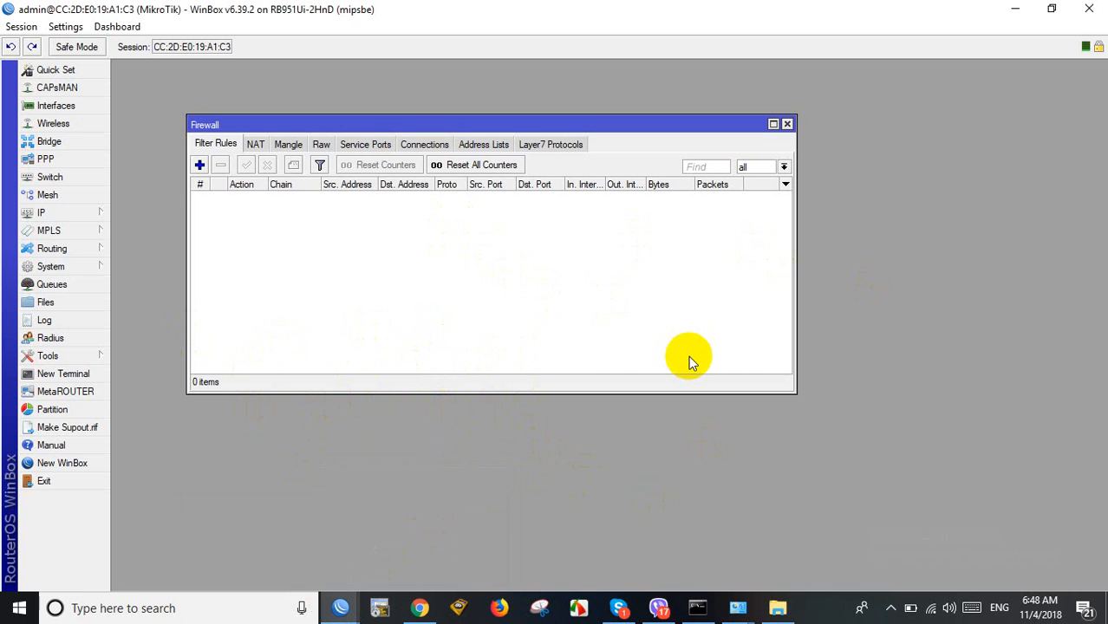
{"action": "mouse_move", "coordinate": [455, 281]}
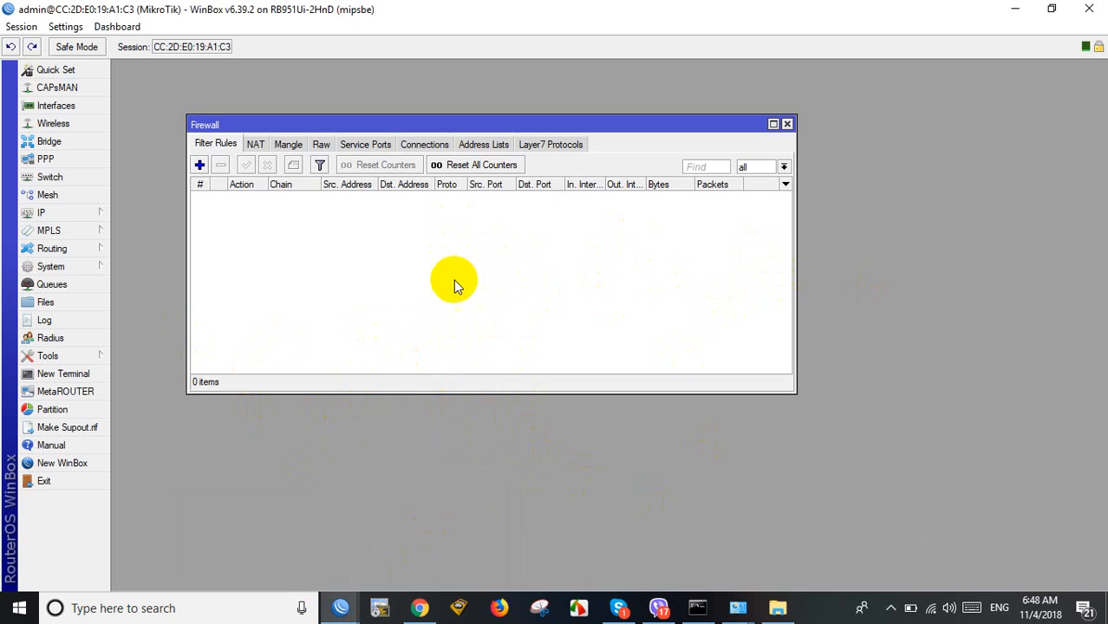
{"action": "mouse_move", "coordinate": [697, 562]}
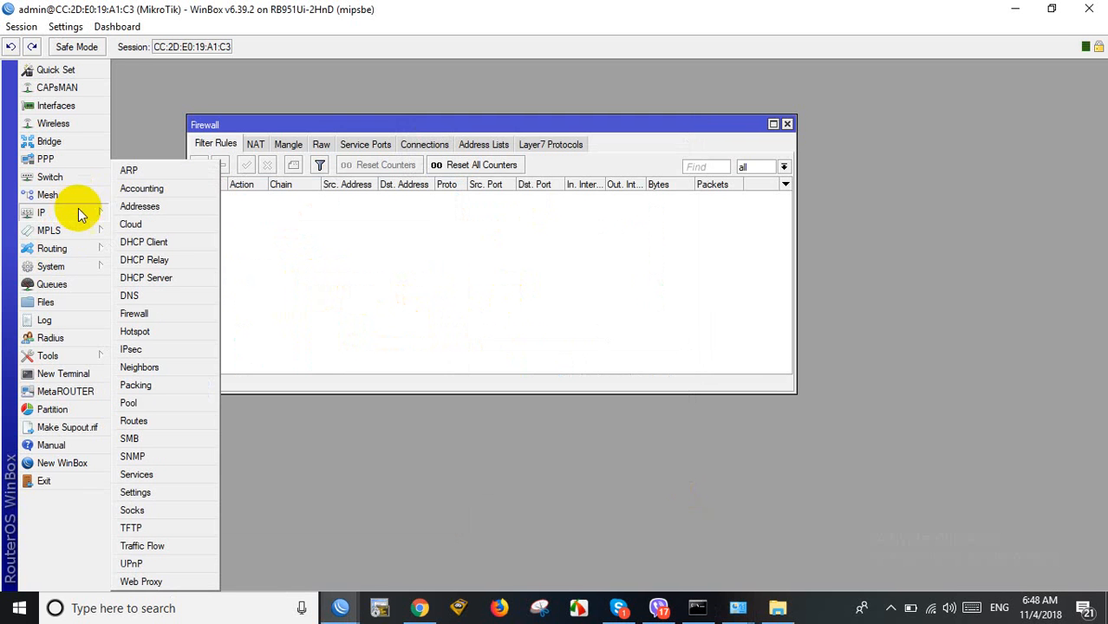
Check the ARP entries for 192.168.0.232 and 192.168.0.240 and select the latter's MAC address.
{"action": "left_click", "coordinate": [128, 170]}
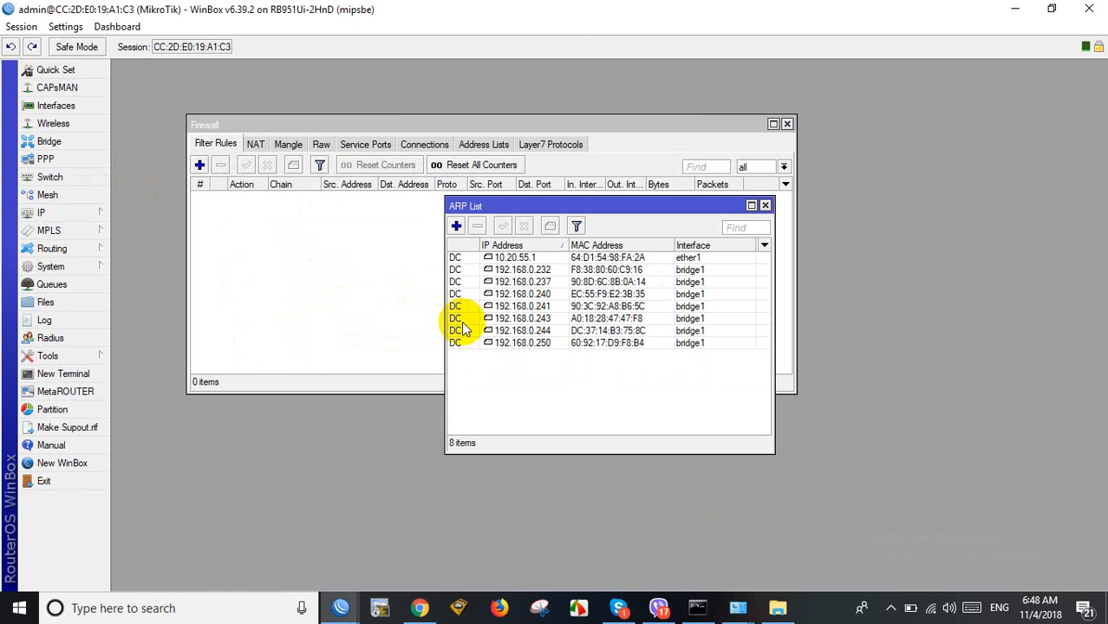
{"action": "double_click", "coordinate": [523, 269]}
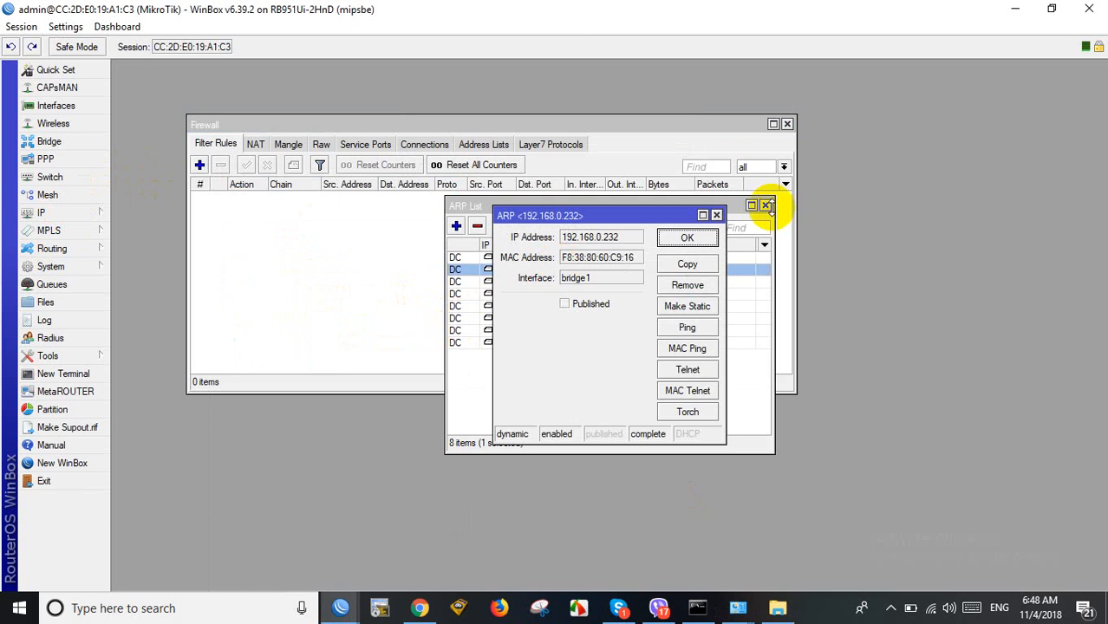
{"action": "left_click", "coordinate": [716, 215]}
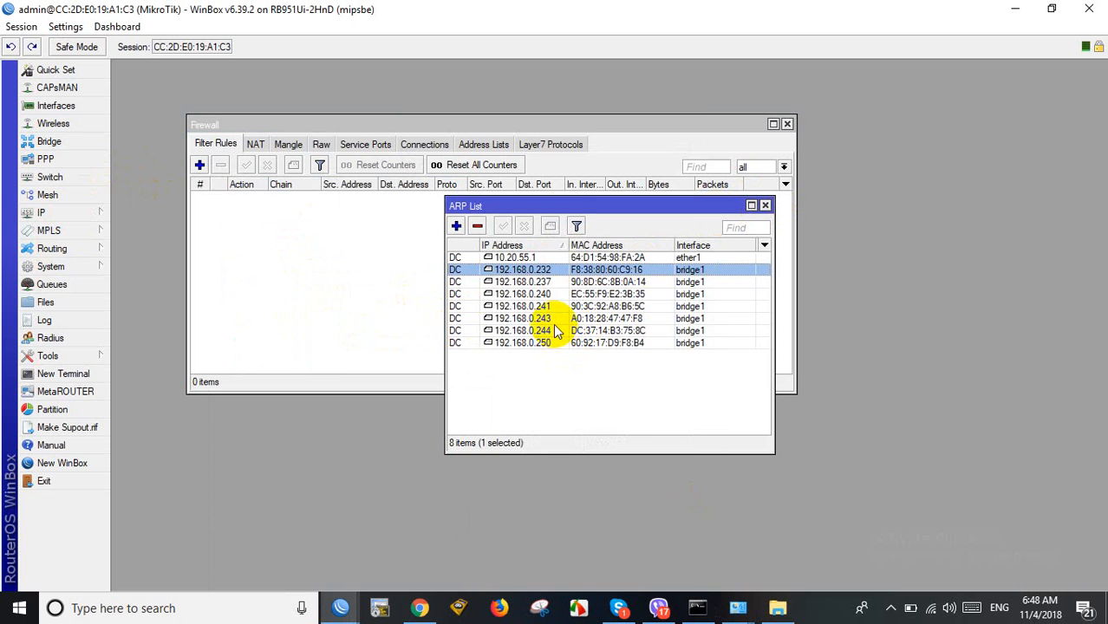
{"action": "double_click", "coordinate": [516, 294]}
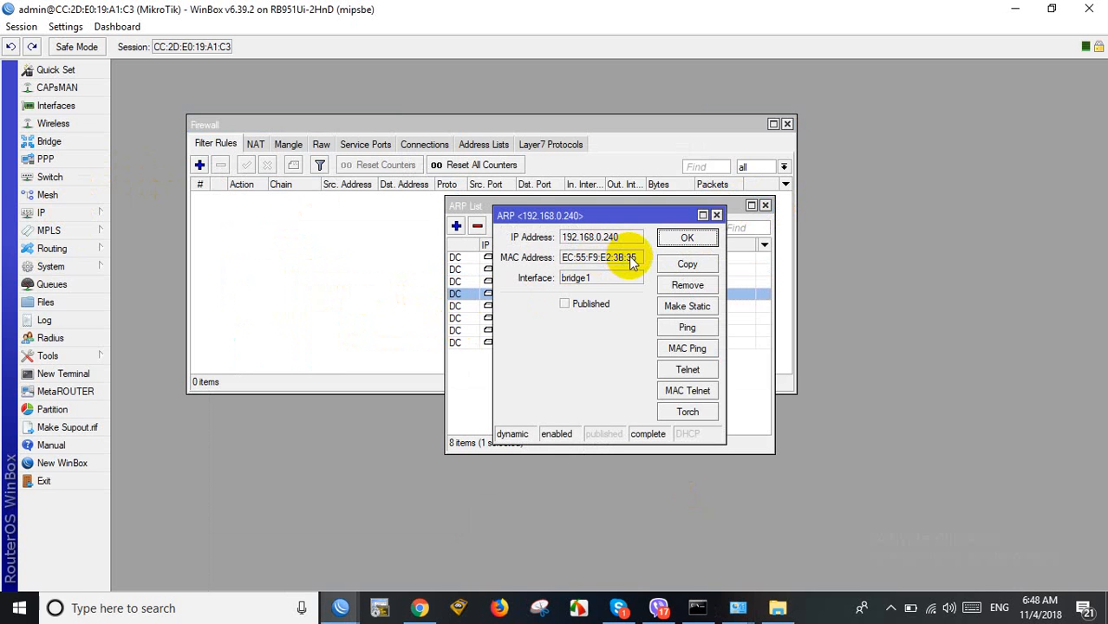
{"action": "double_click", "coordinate": [600, 257]}
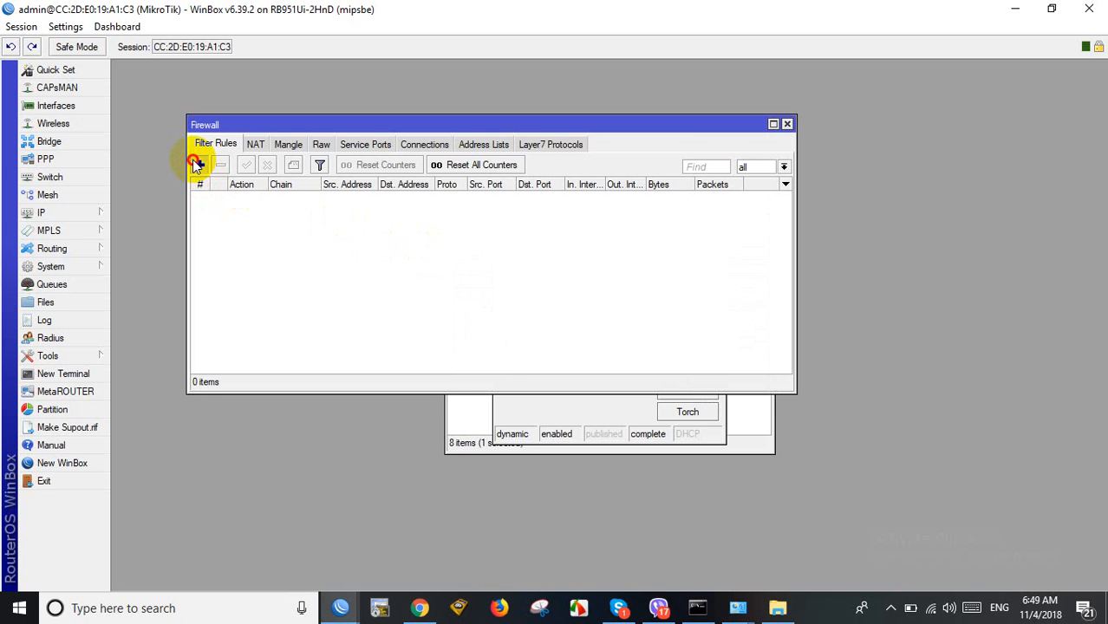
Start a new filter rule on the forward chain matching the copied source MAC address.
{"action": "left_click", "coordinate": [198, 165]}
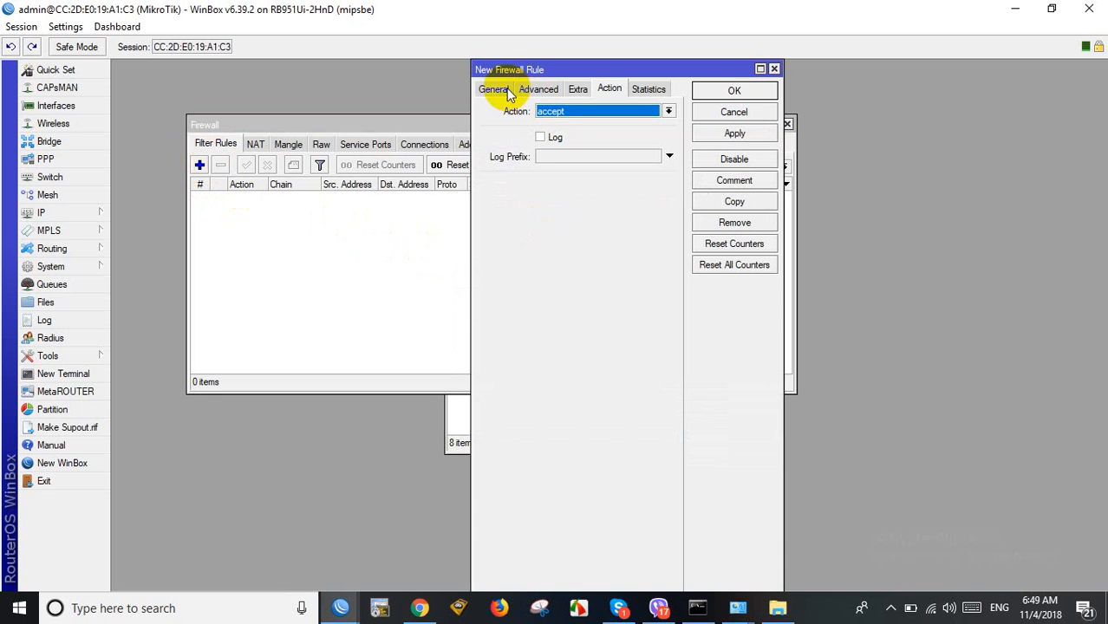
{"action": "left_click", "coordinate": [493, 88]}
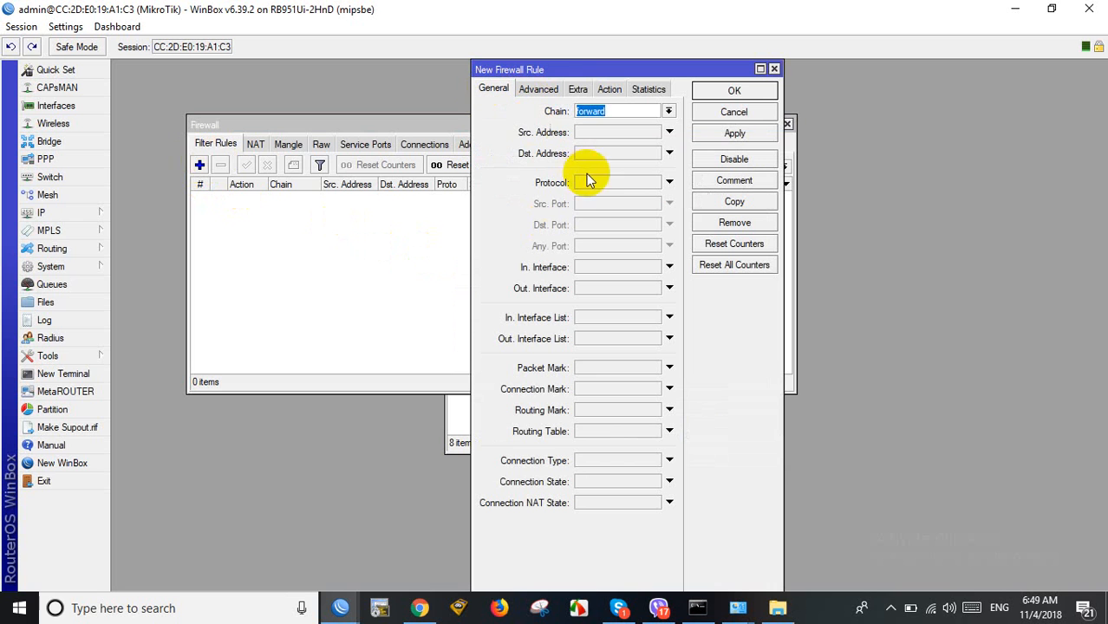
{"action": "left_click", "coordinate": [537, 89]}
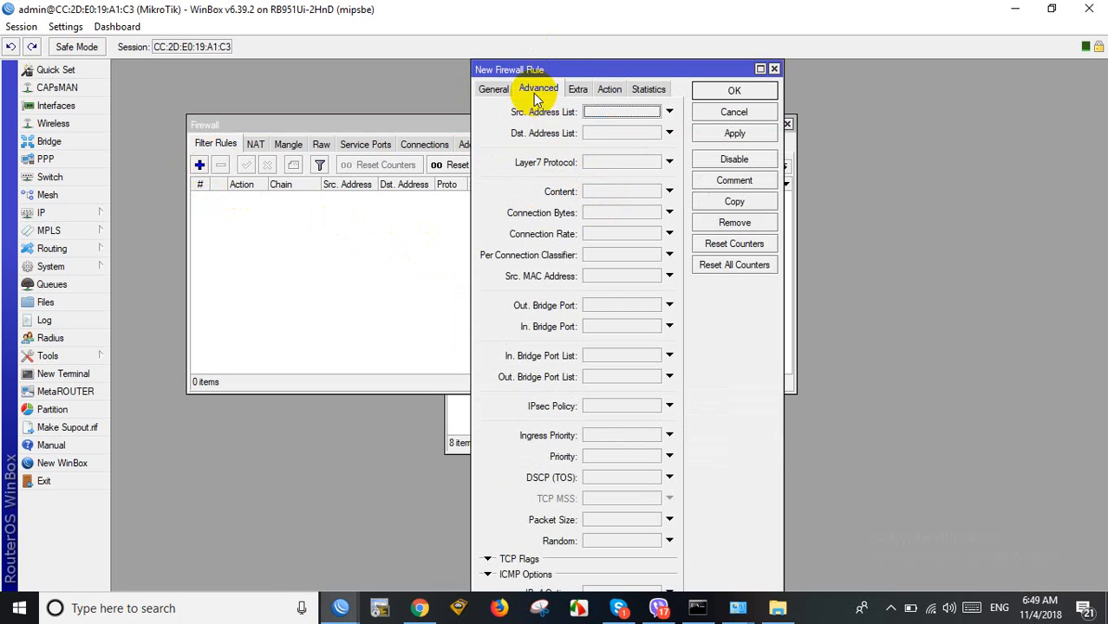
{"action": "left_click", "coordinate": [607, 190]}
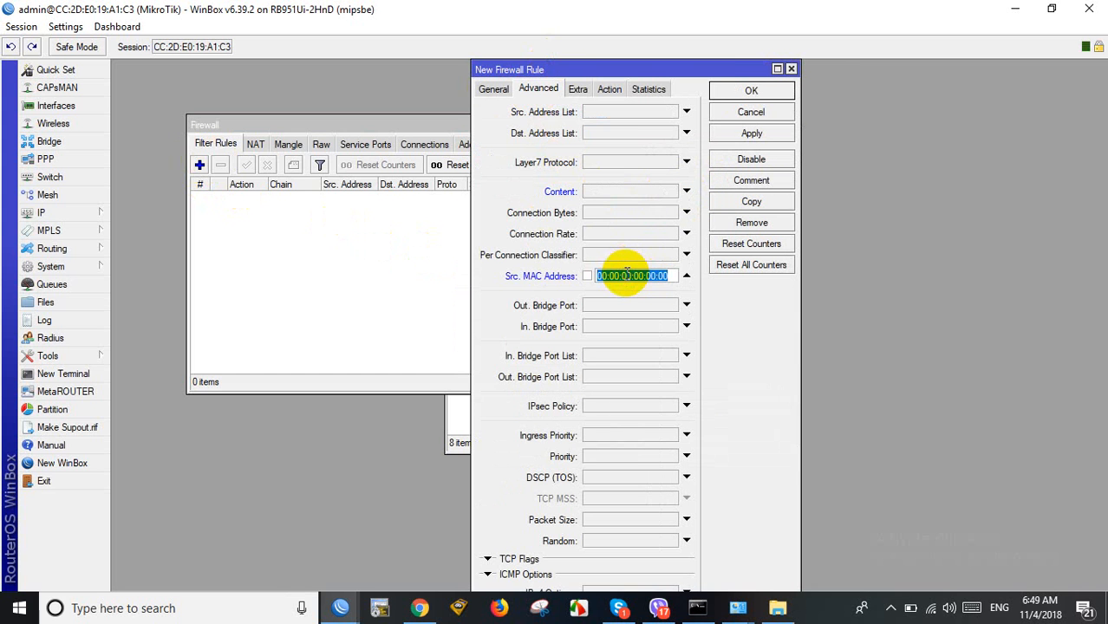
Set the rule's action to drop matching traffic.
{"action": "left_click", "coordinate": [608, 88]}
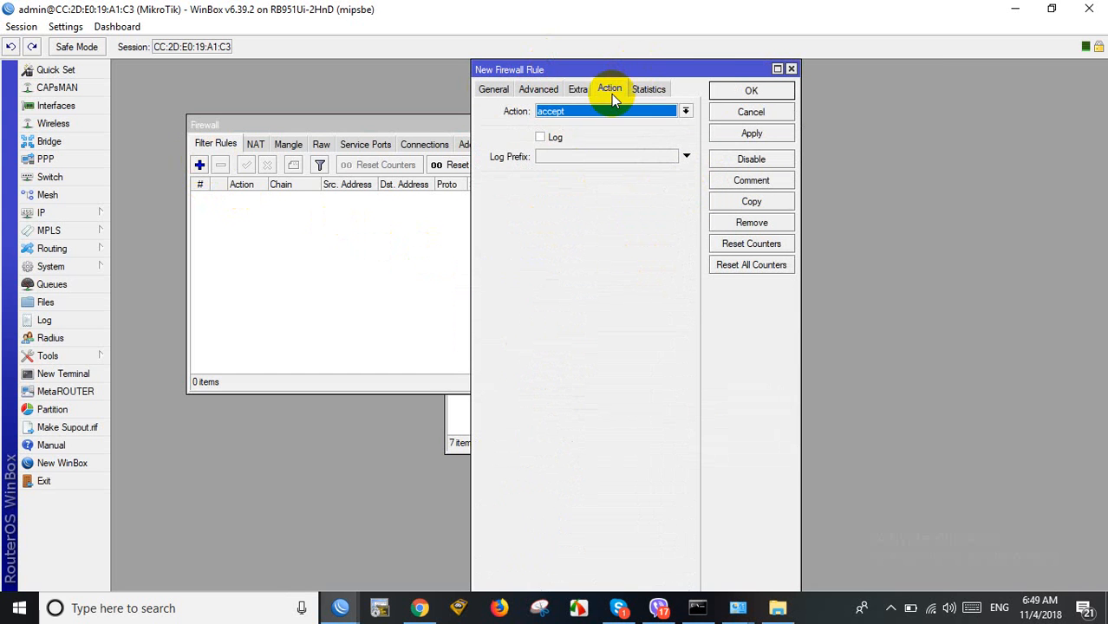
{"action": "left_click", "coordinate": [685, 111]}
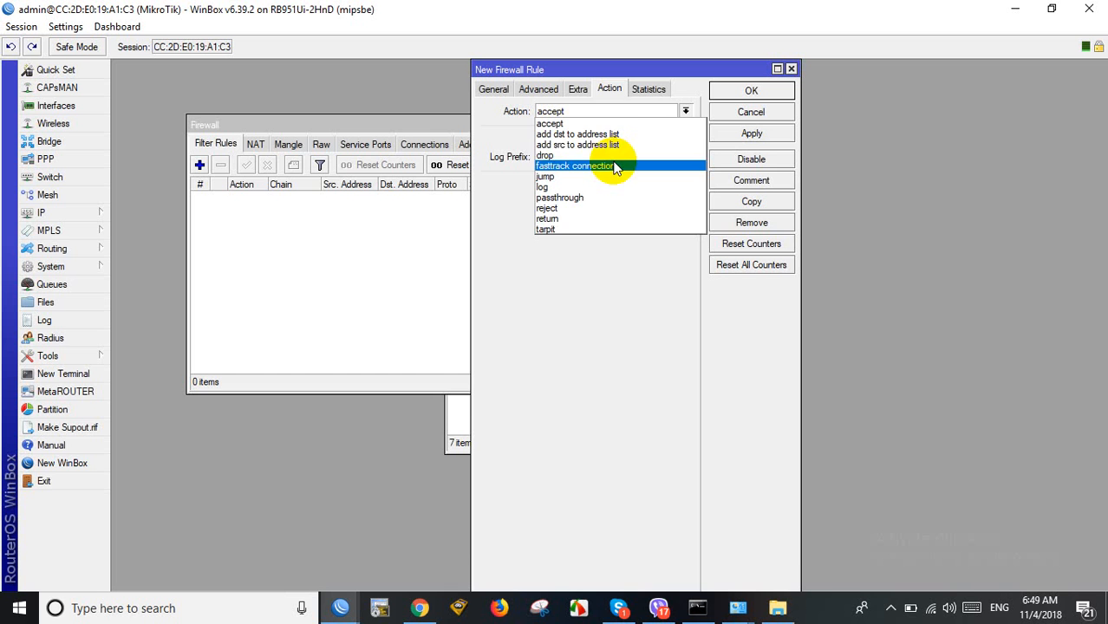
{"action": "left_click", "coordinate": [544, 156]}
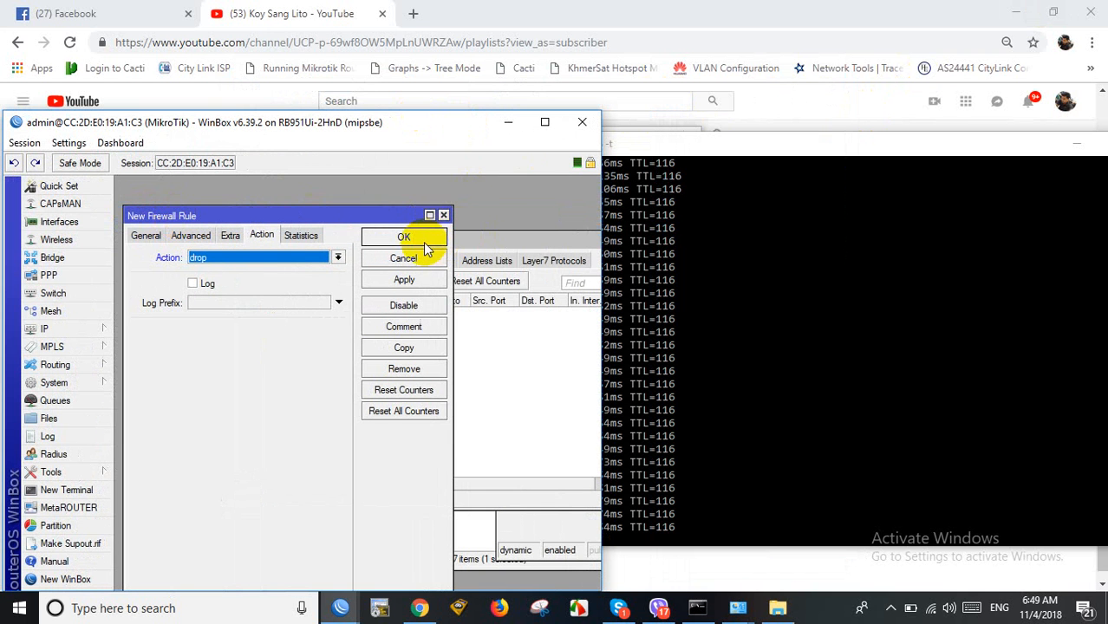
Save the new drop rule so the host's ping begins timing out.
{"action": "left_click", "coordinate": [404, 235]}
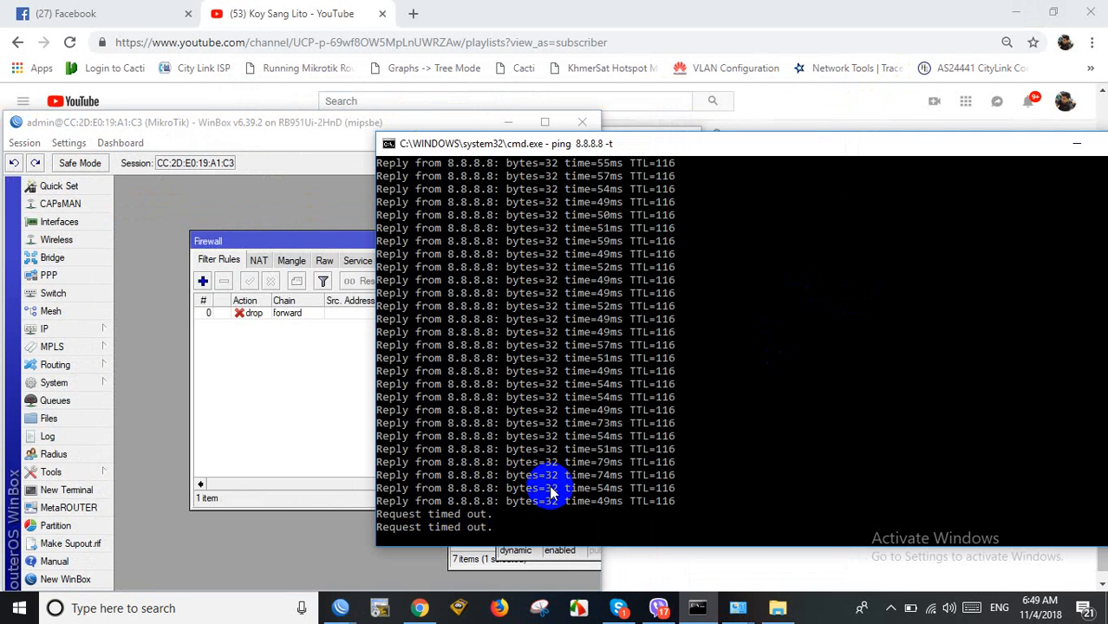
{"action": "mouse_move", "coordinate": [329, 330]}
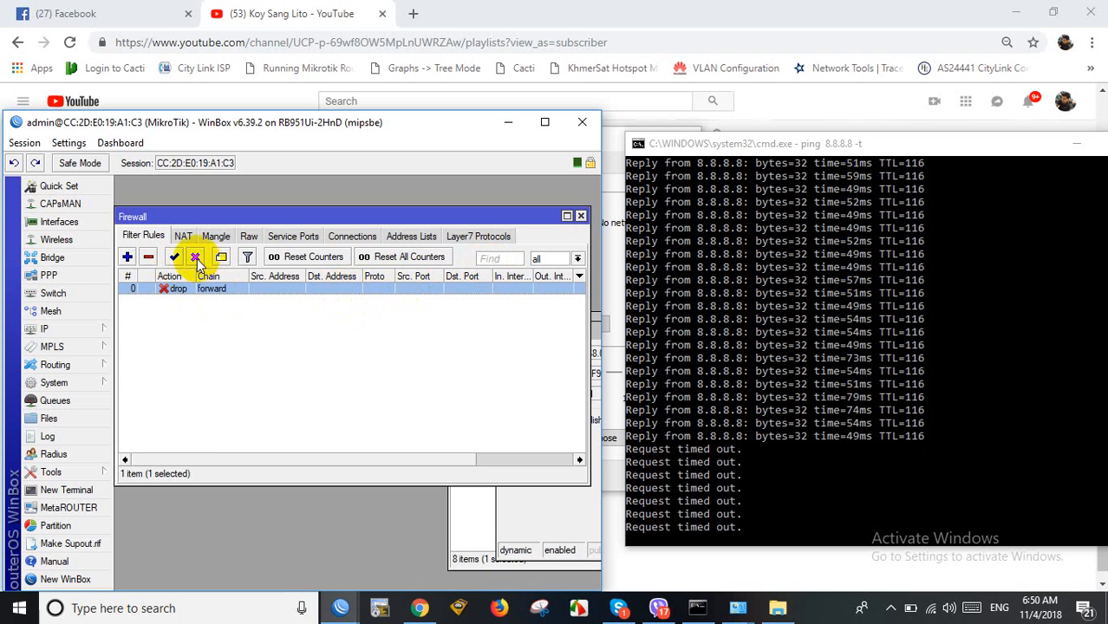
Toggle the MAC drop rule off and on during the ping, leaving it disabled.
{"action": "left_click", "coordinate": [171, 256]}
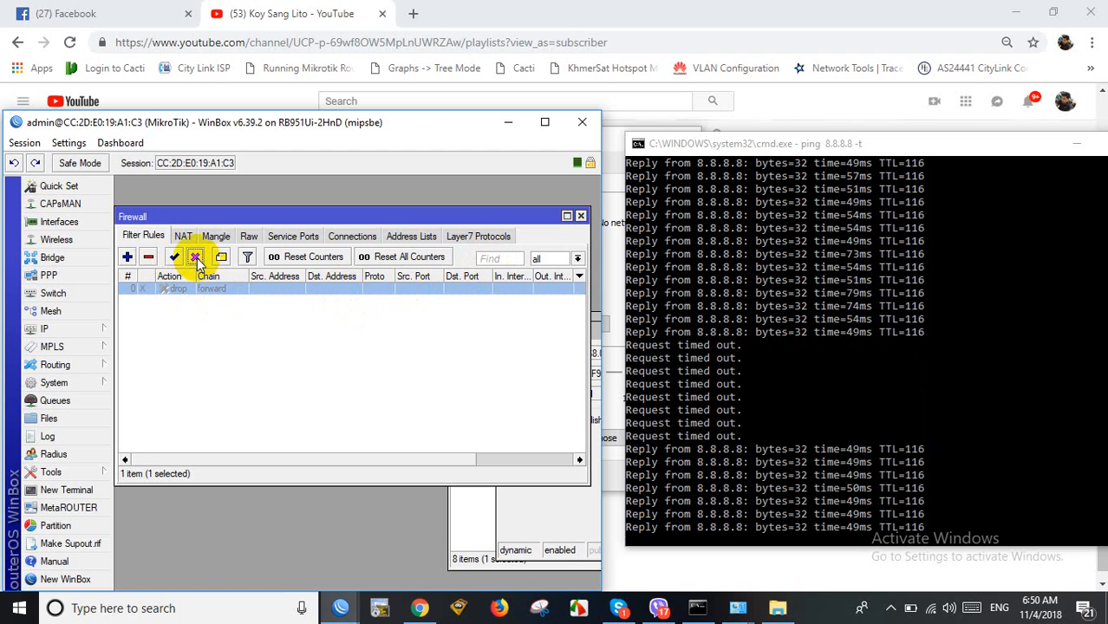
{"action": "mouse_move", "coordinate": [196, 257]}
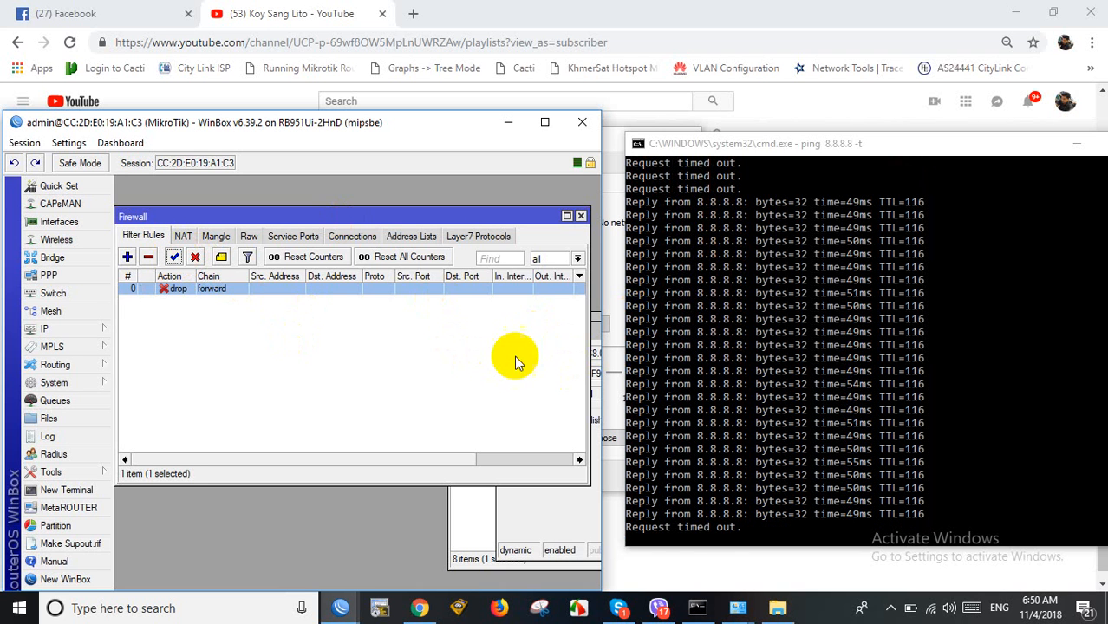
{"action": "mouse_move", "coordinate": [520, 347]}
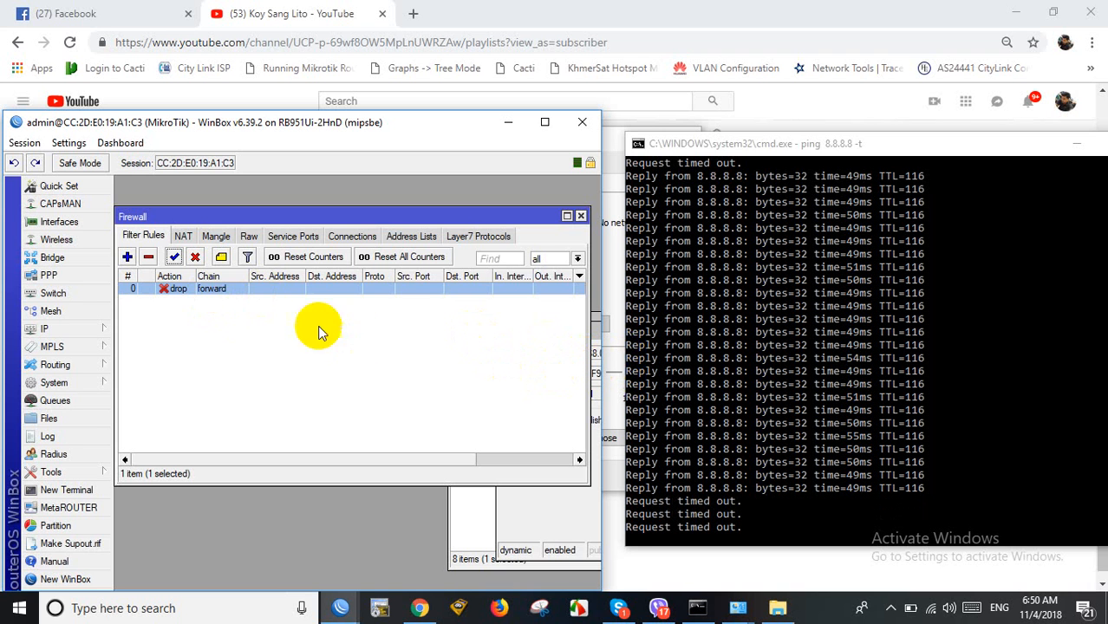
{"action": "left_click", "coordinate": [195, 257]}
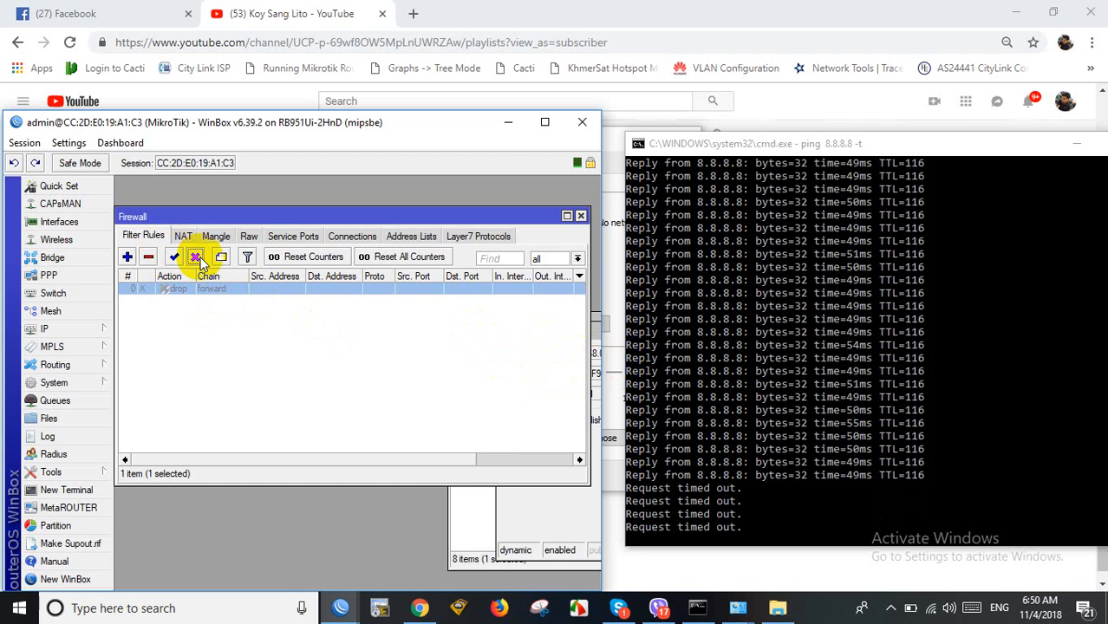